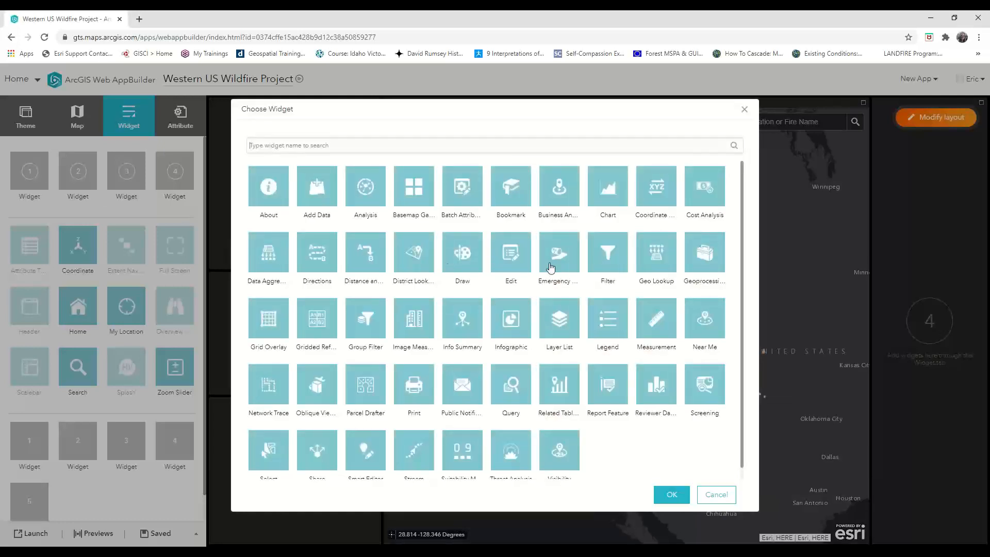
mouse_move(607, 190)
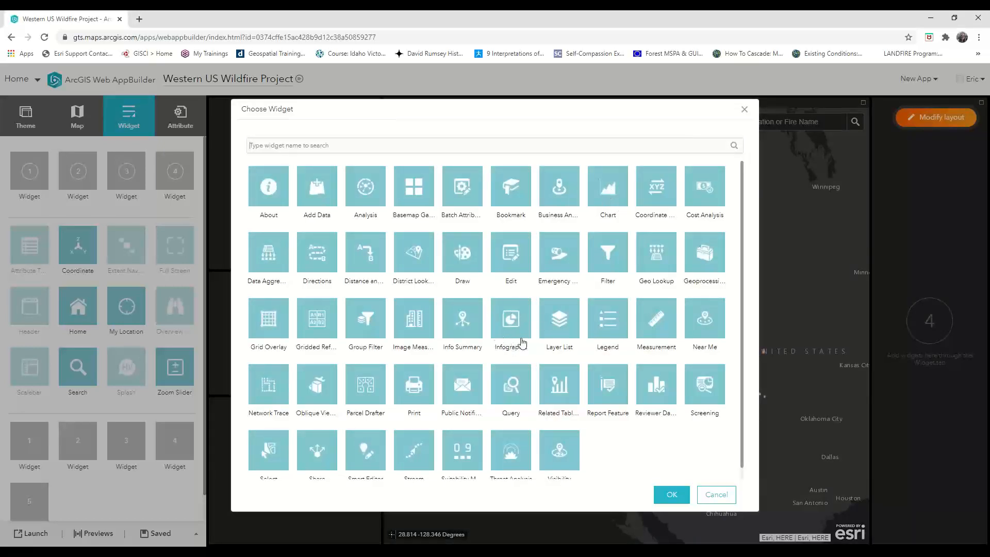
mouse_move(513, 319)
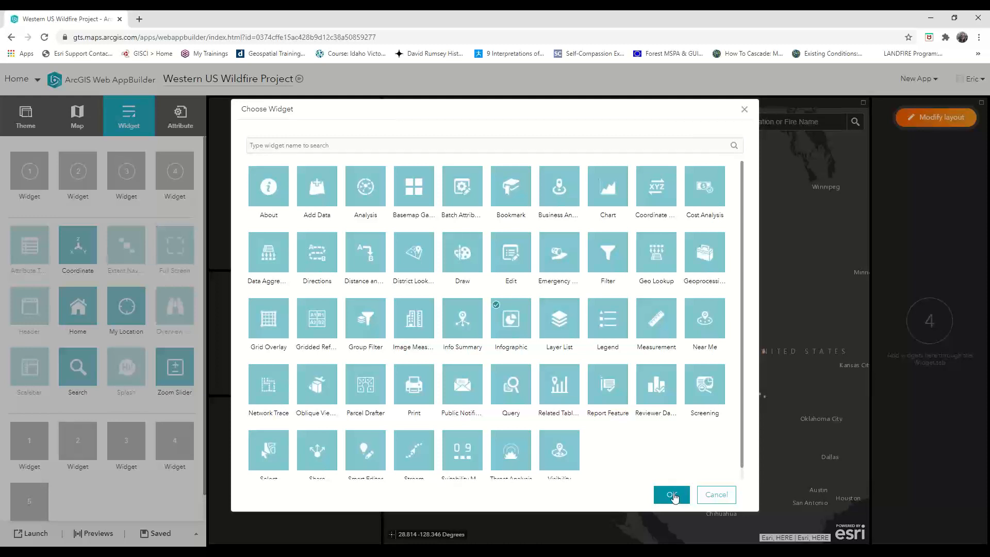
Step: Add the Infographic widget with a chart template using the Wildfires (1980 - 2016) layer as data
left_click(672, 494)
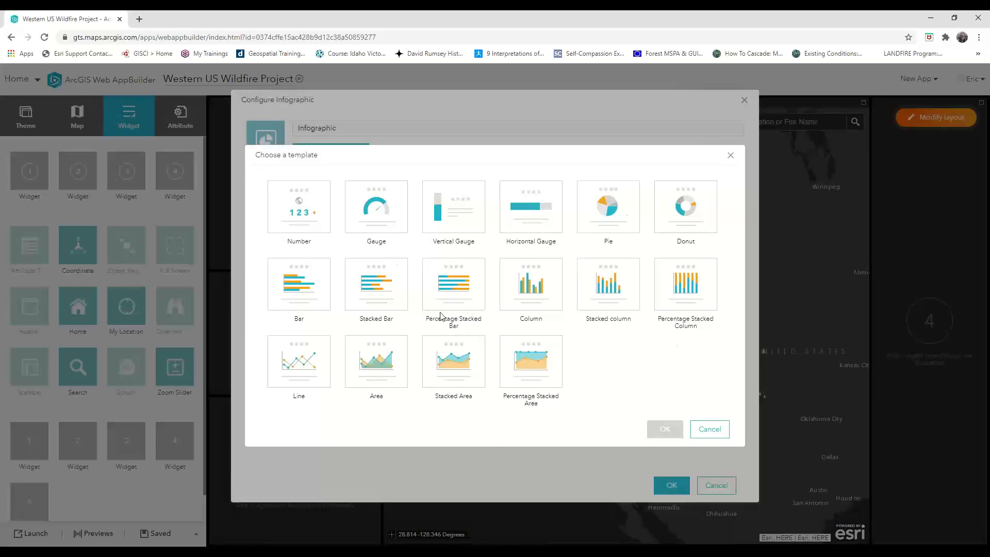
mouse_move(601, 342)
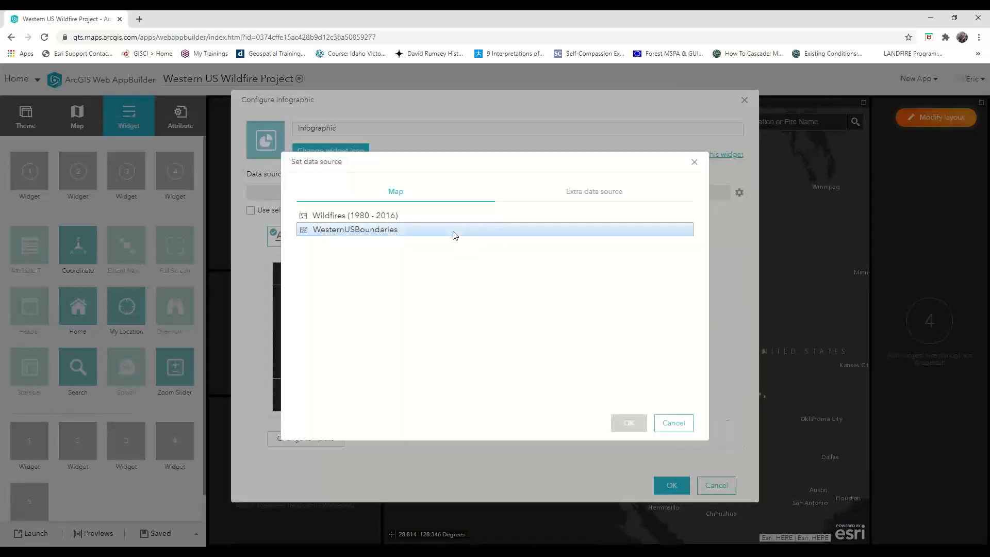
left_click(628, 422)
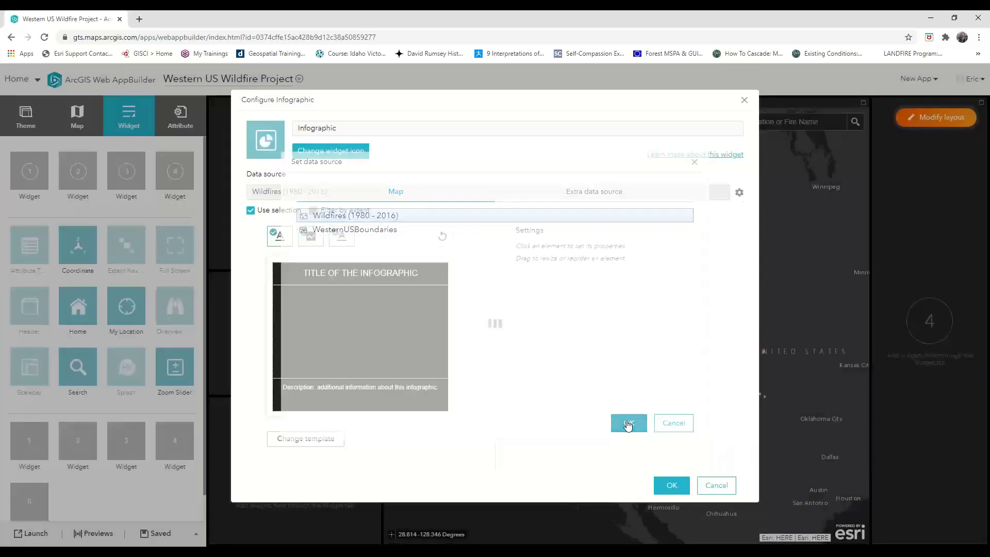
left_click(628, 423)
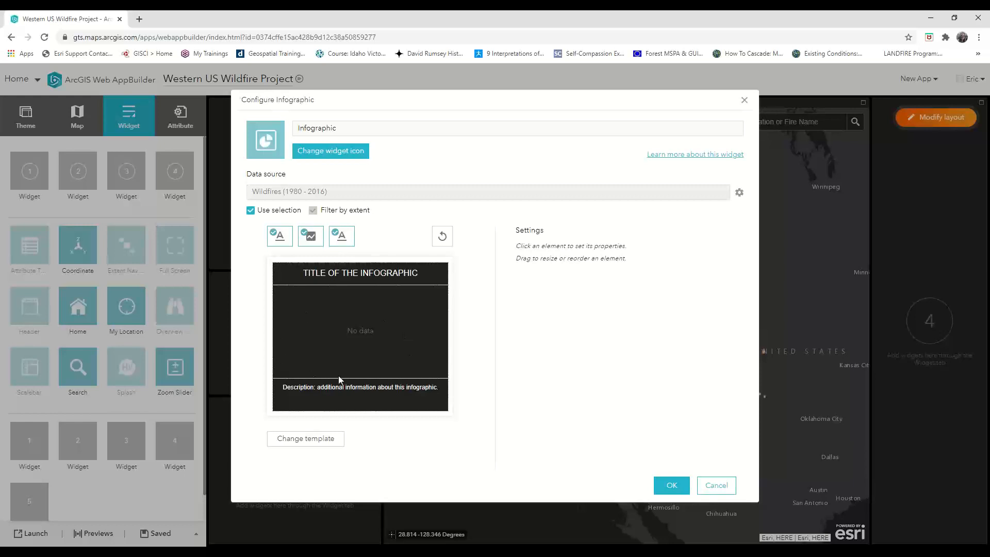
Step: Remove the description element, turn off Use selection, and select the title for editing
left_click(280, 236)
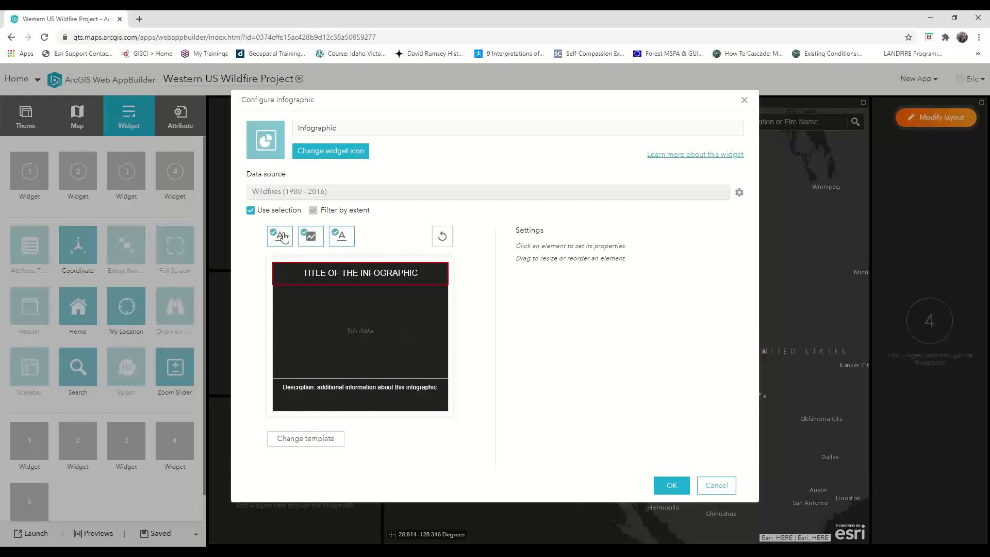
left_click(311, 236)
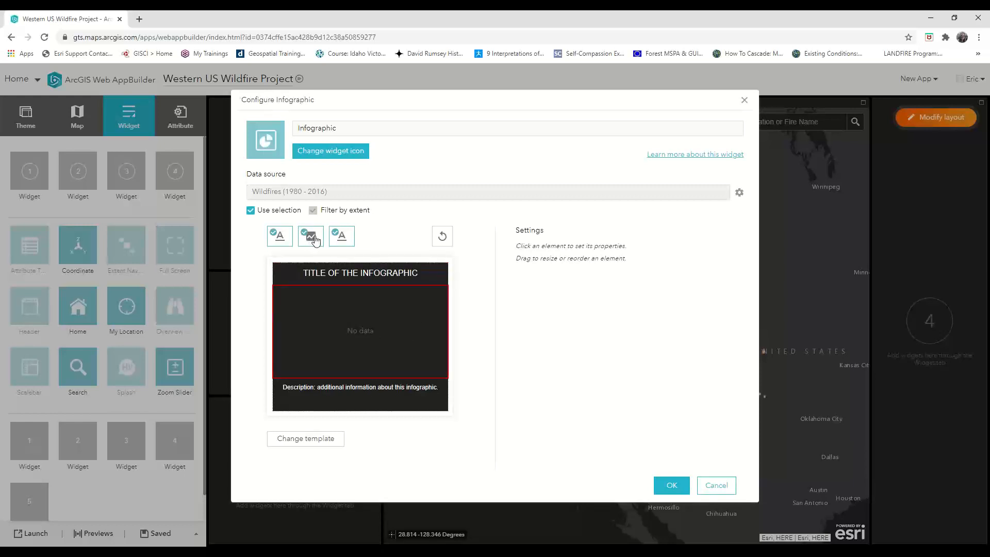
left_click(341, 236)
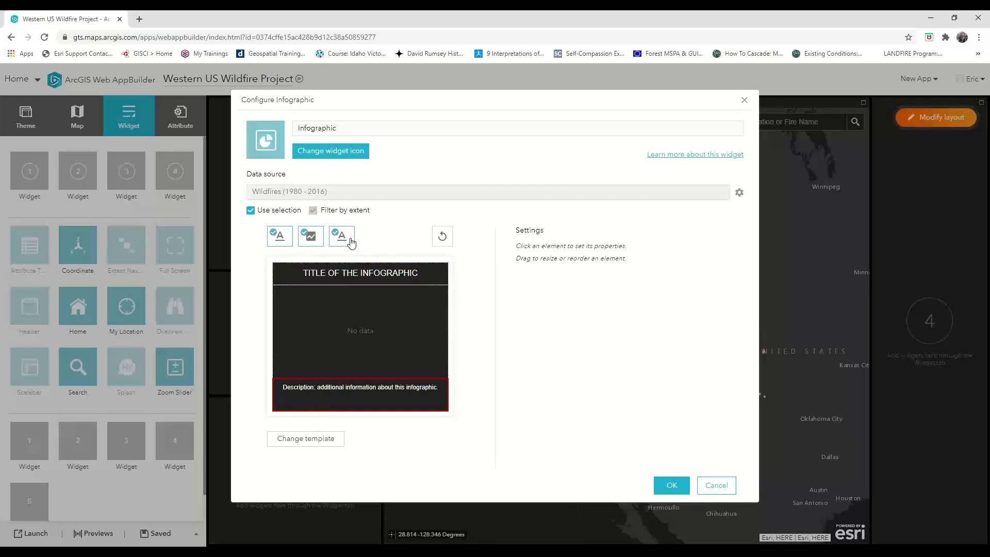
left_click(341, 236)
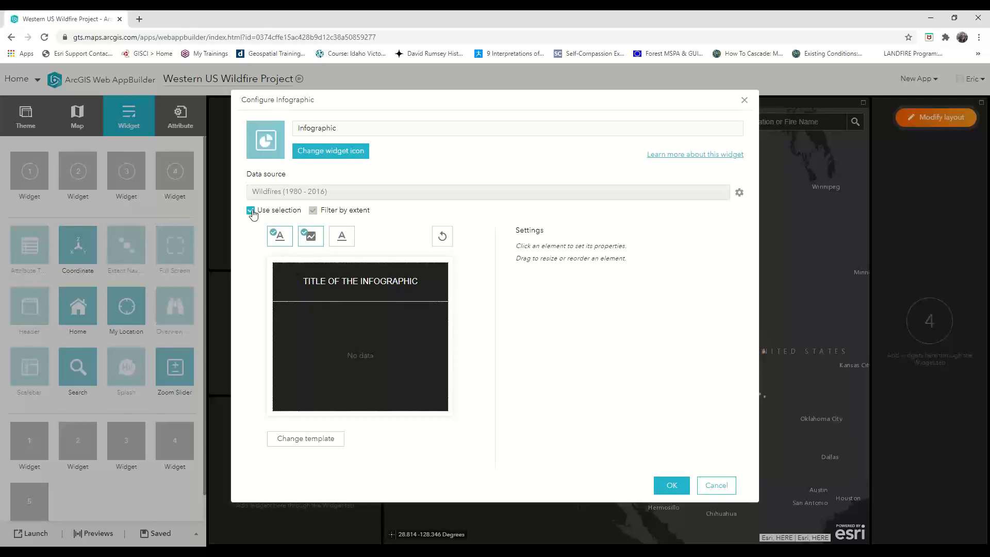
left_click(250, 209)
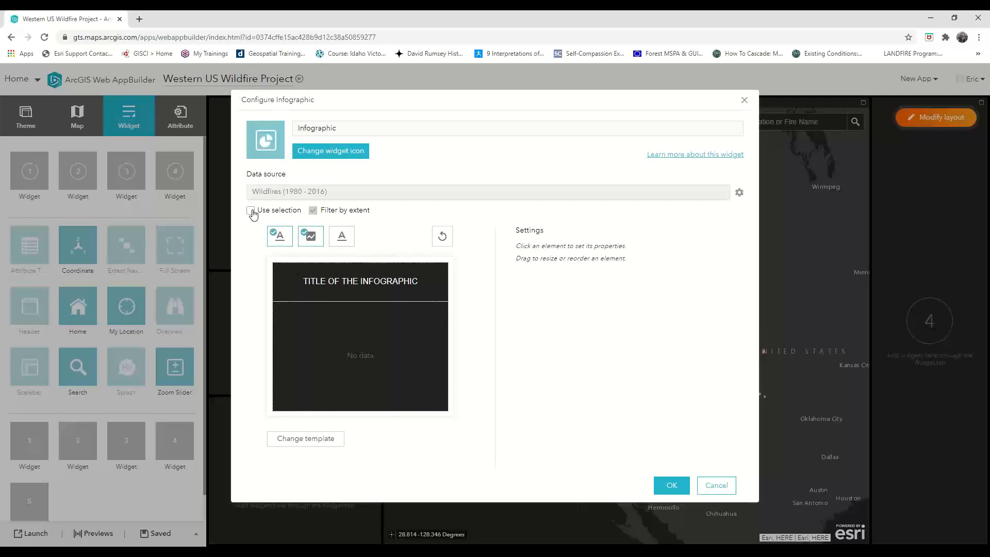
left_click(360, 281)
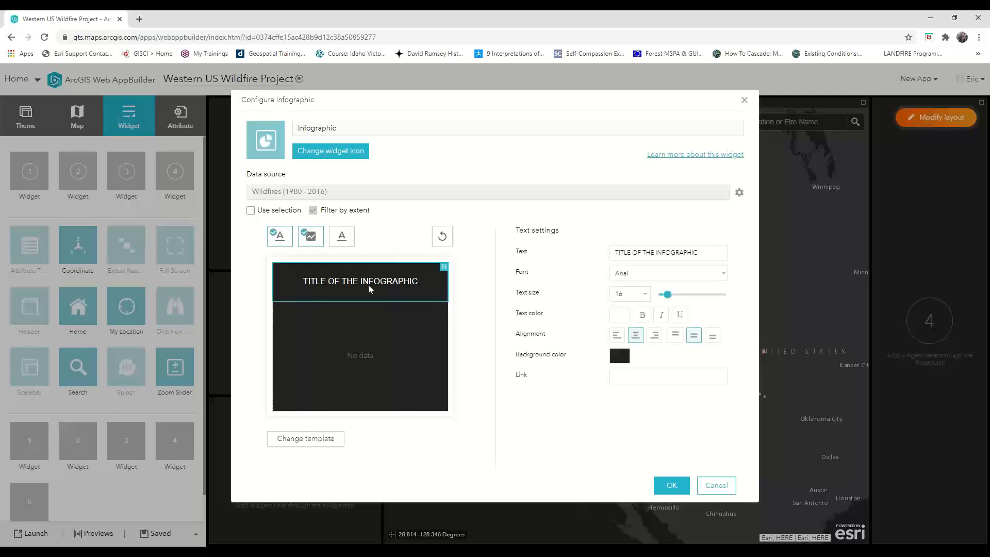
Step: Replace the infographic title text with 'Wildfire Count' and apply it
double_click(668, 252)
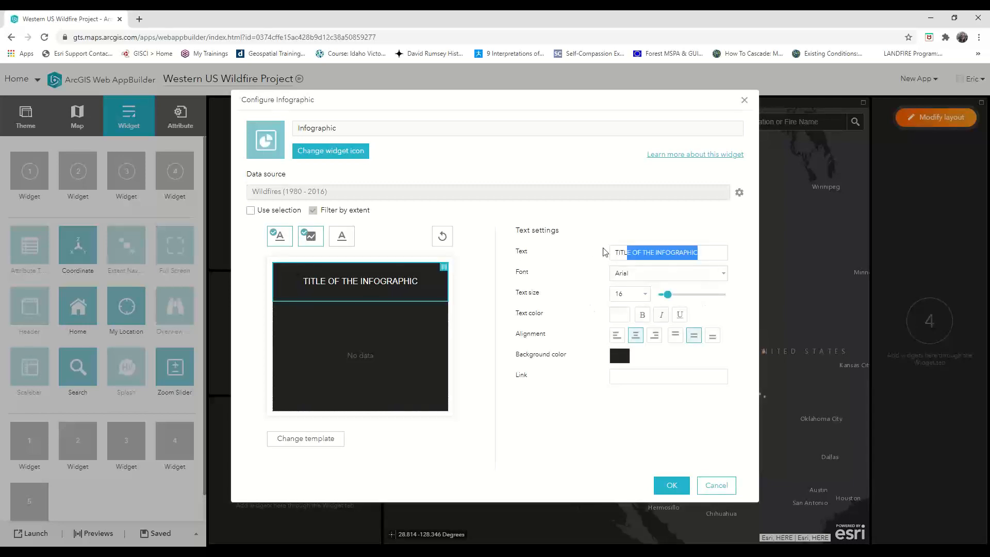
type("W")
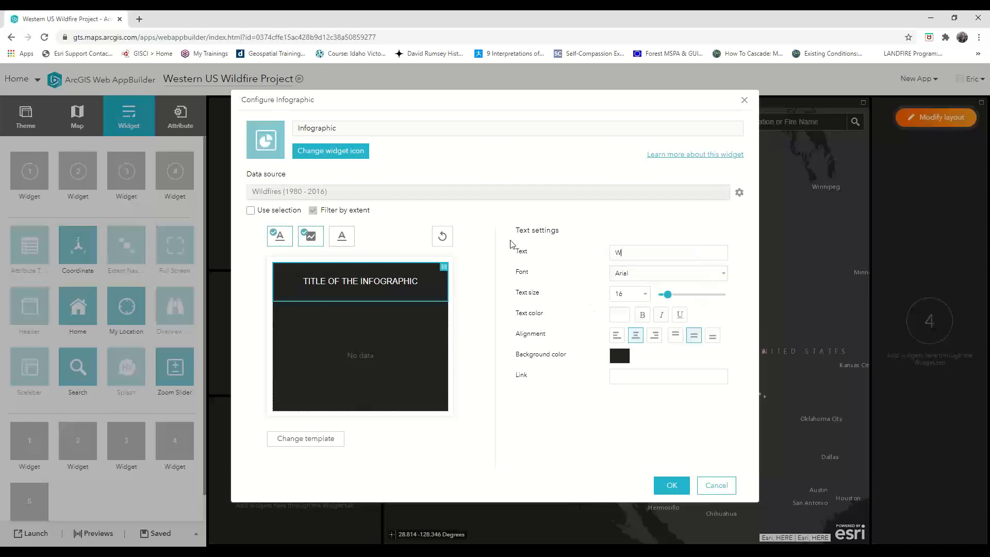
type("Wildfire Count")
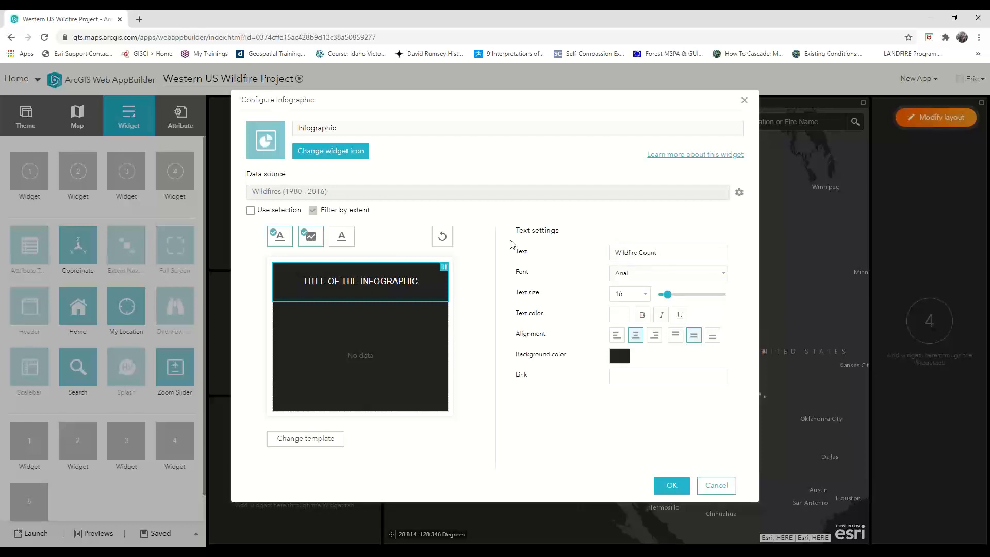
left_click(643, 294)
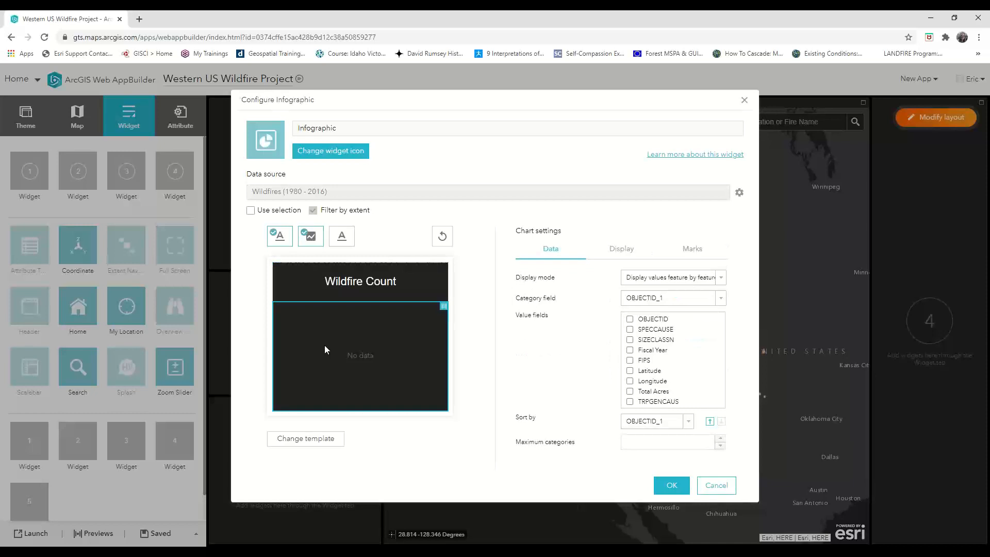
mouse_move(612, 314)
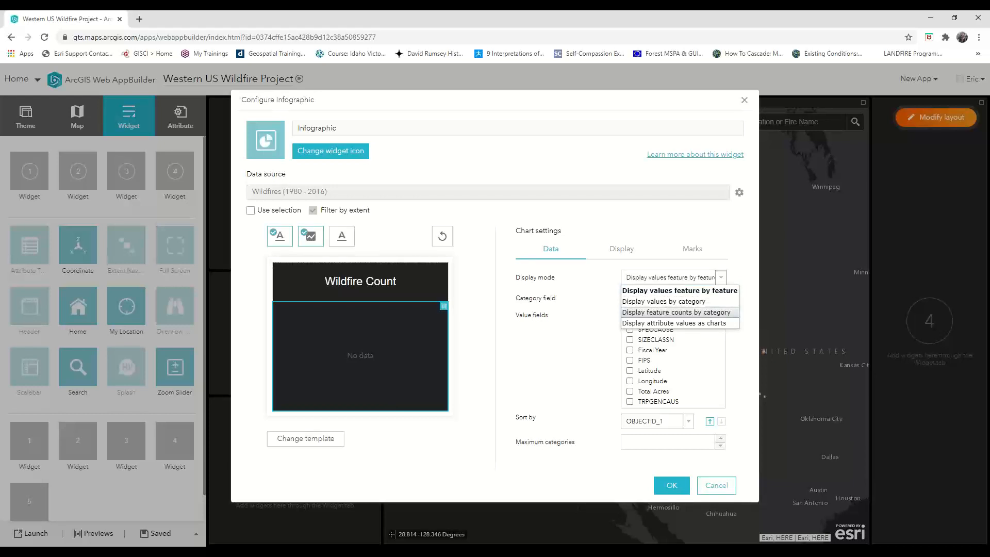
mouse_move(344, 288)
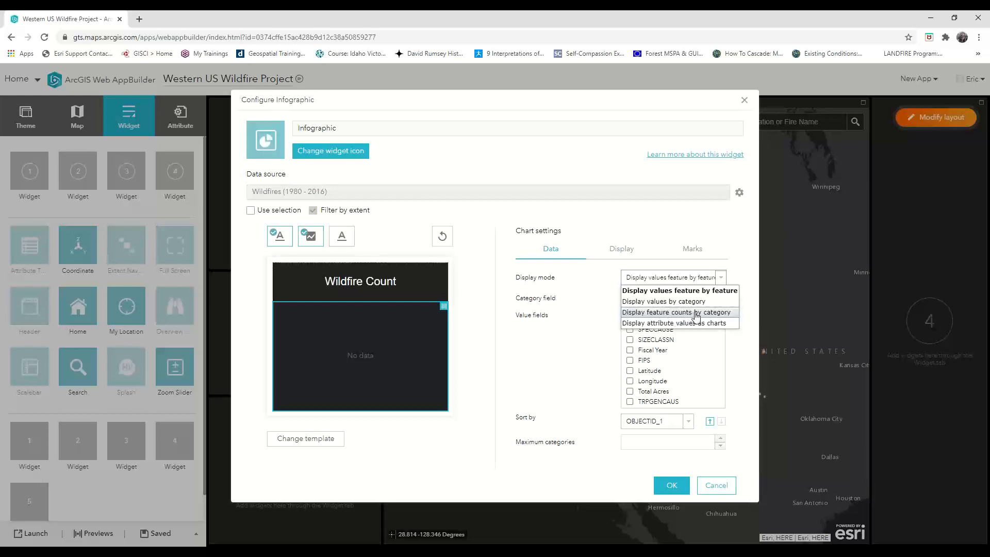
Step: Set the chart to display feature counts by category with Cause as the category field
left_click(678, 312)
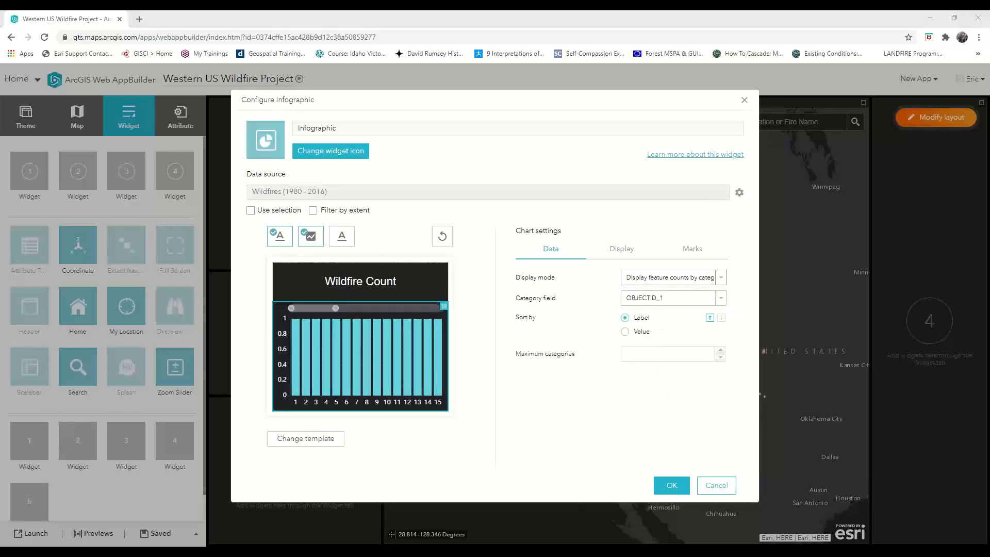
mouse_move(741, 303)
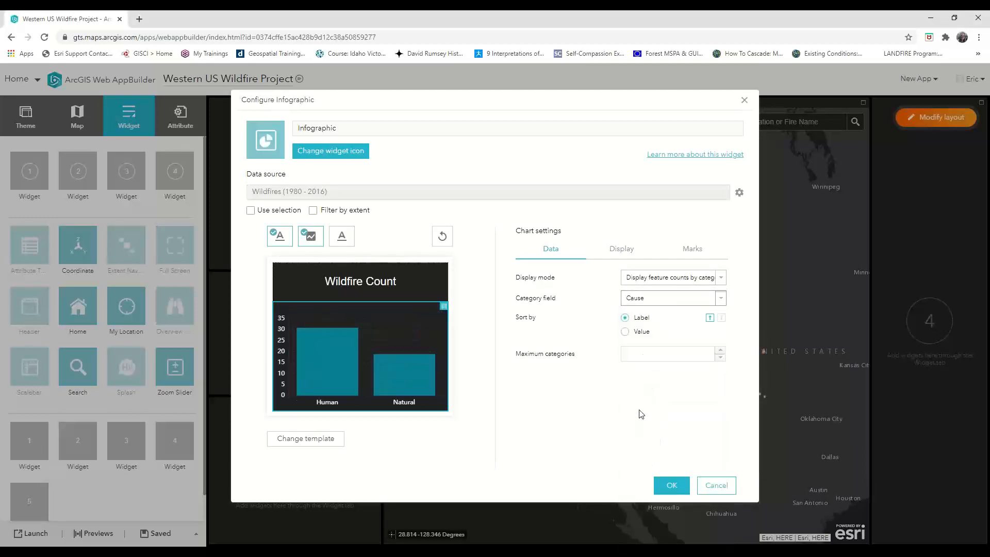
mouse_move(659, 319)
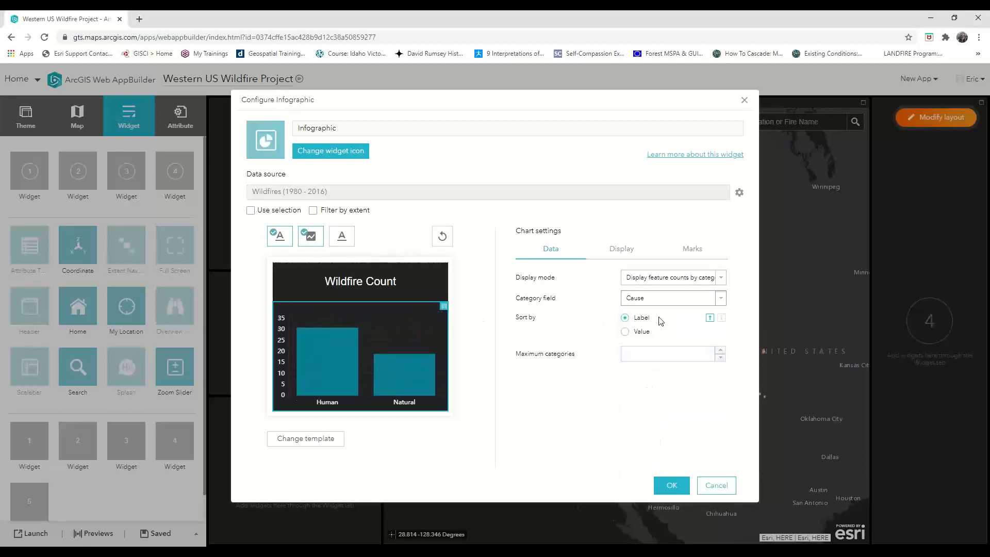
left_click(669, 354)
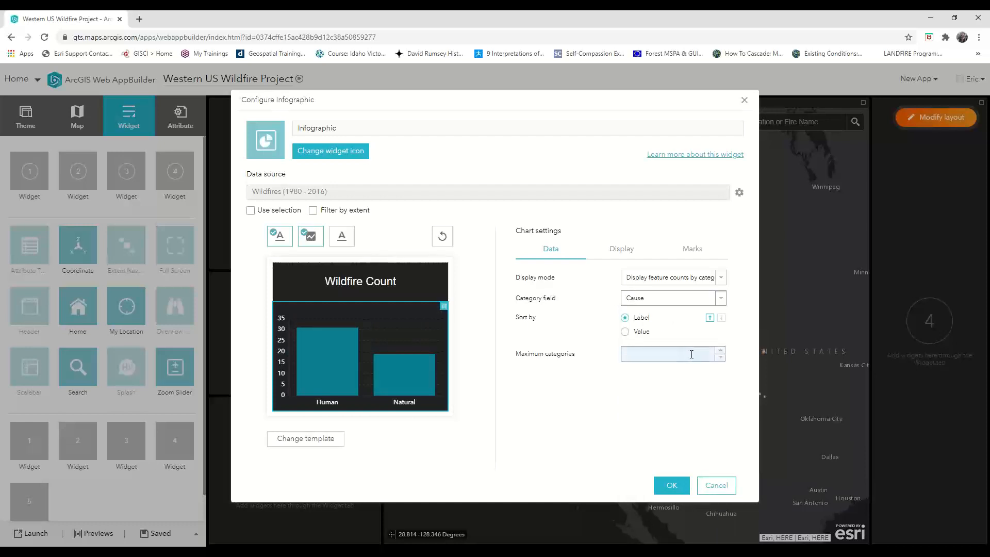
left_click(621, 248)
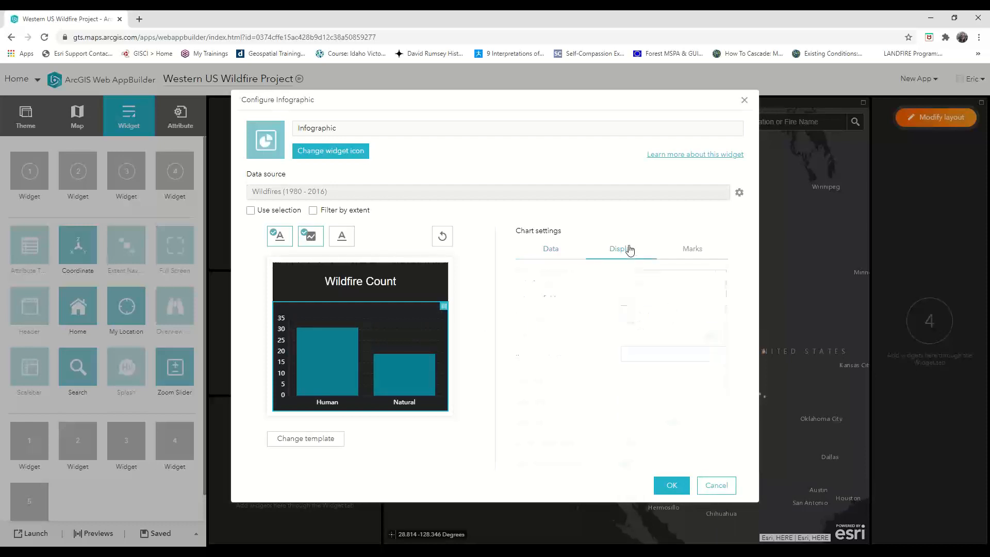
Step: Color the chart bars red and title the vertical axis Count, the horizontal axis Cause
left_click(621, 249)
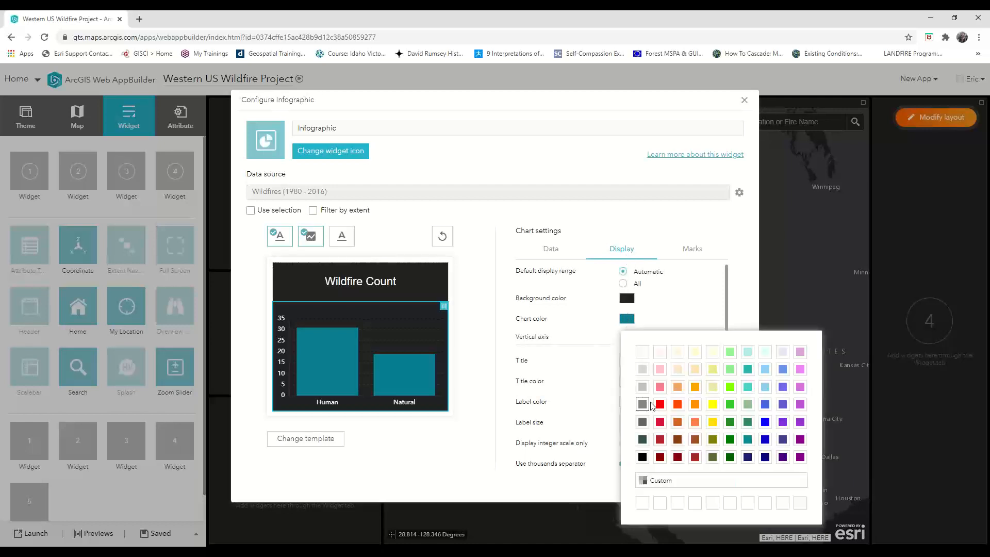
left_click(660, 405)
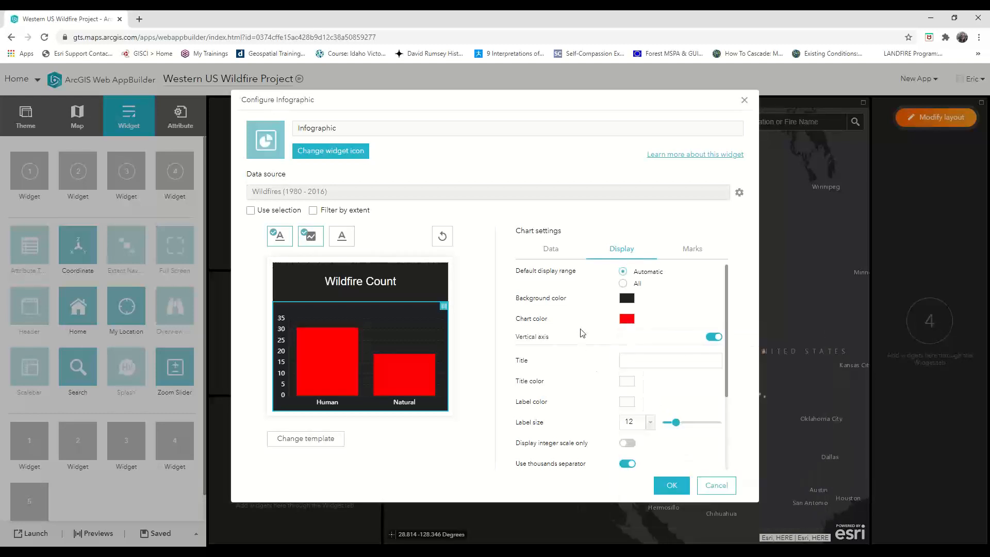
mouse_move(627, 322)
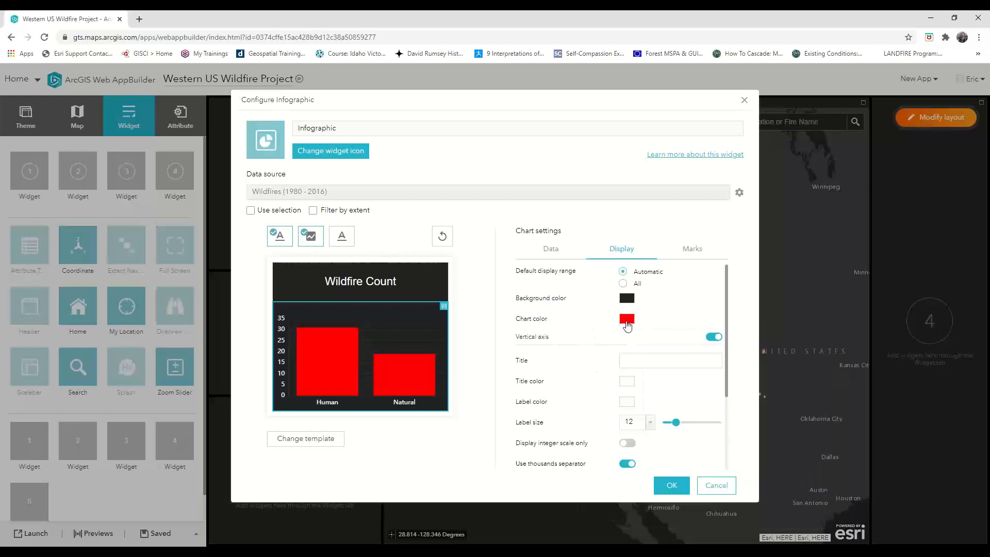
left_click(670, 360)
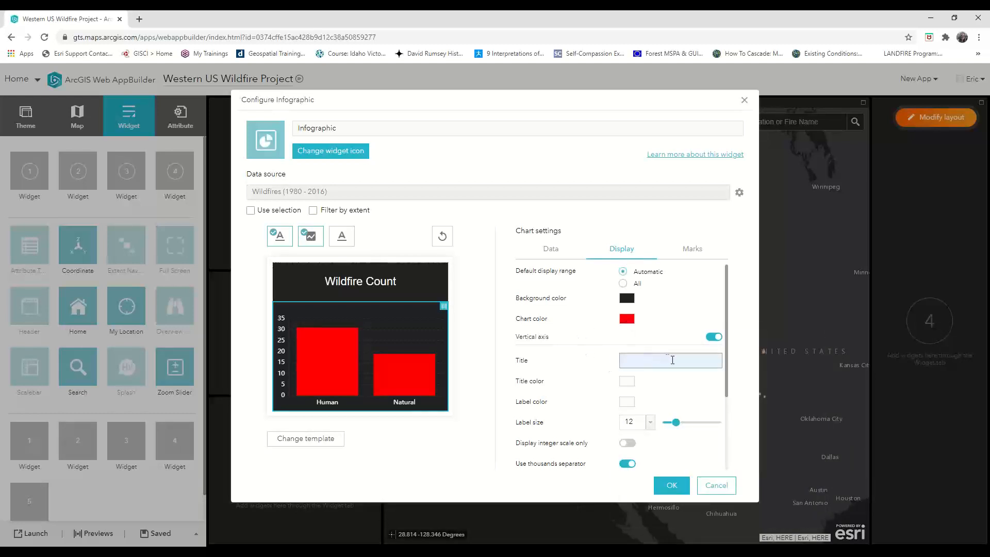
type("C")
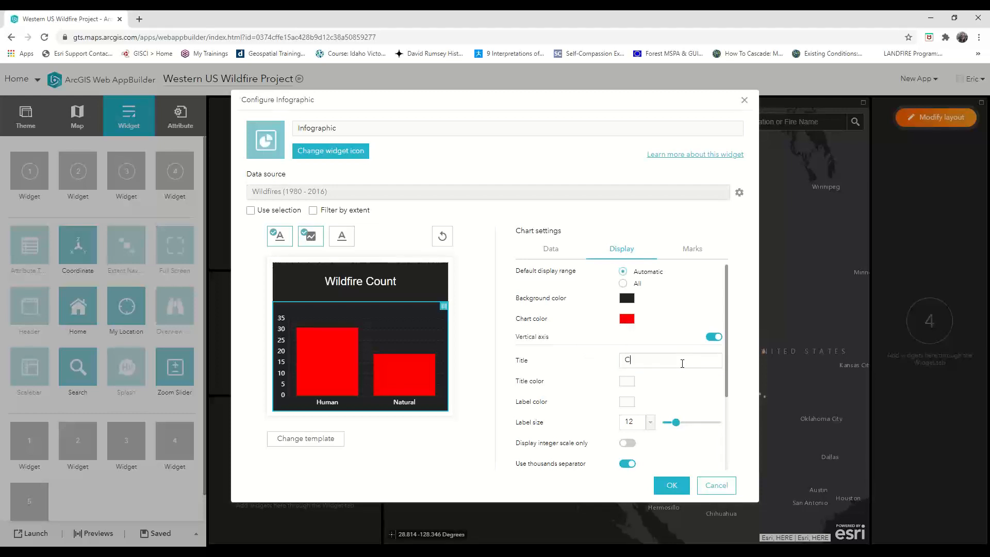
scroll("down", 3)
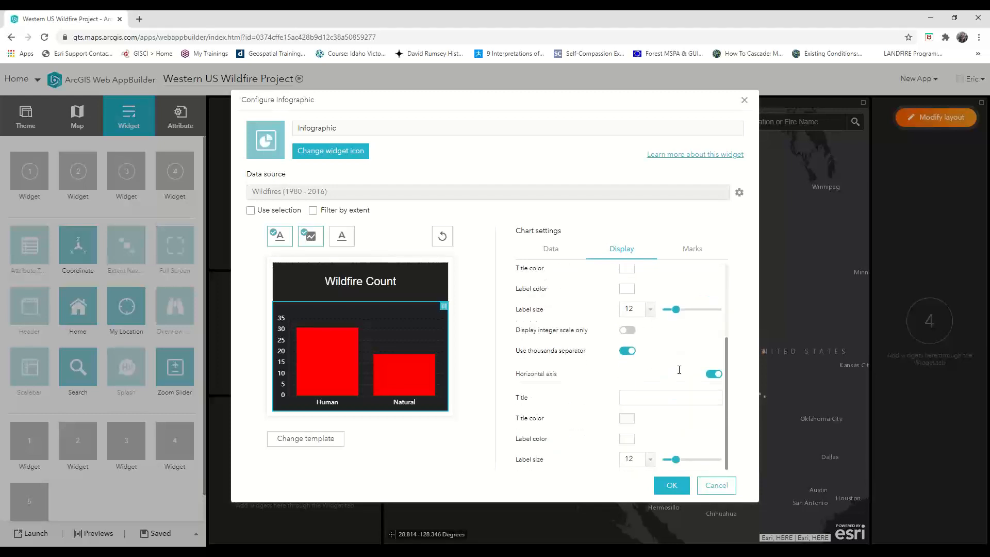
left_click(670, 397)
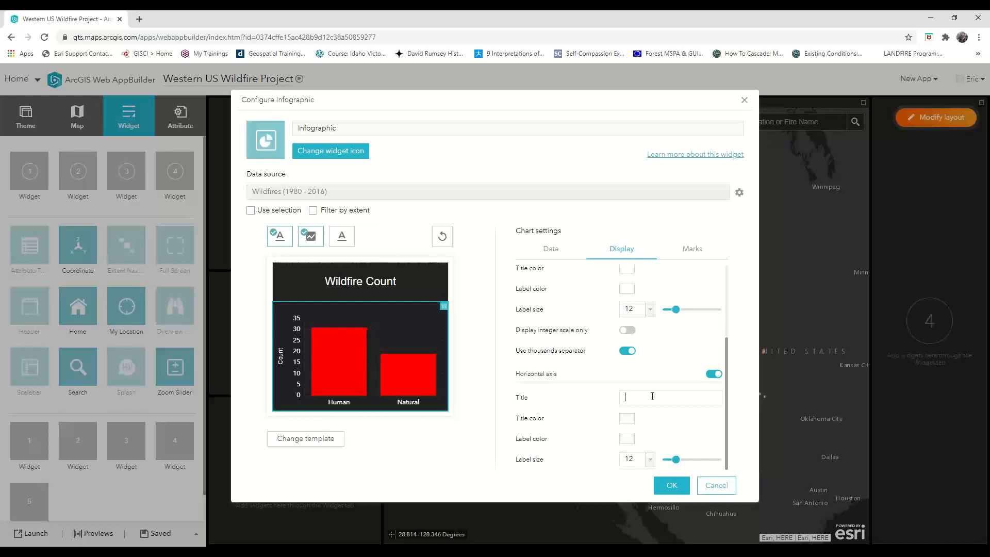
type("Cause")
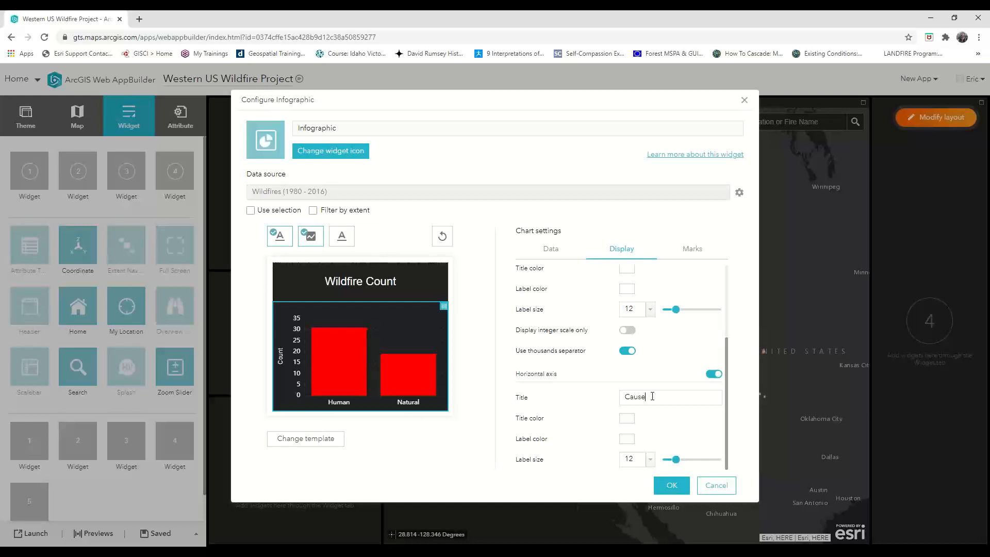
left_click(692, 248)
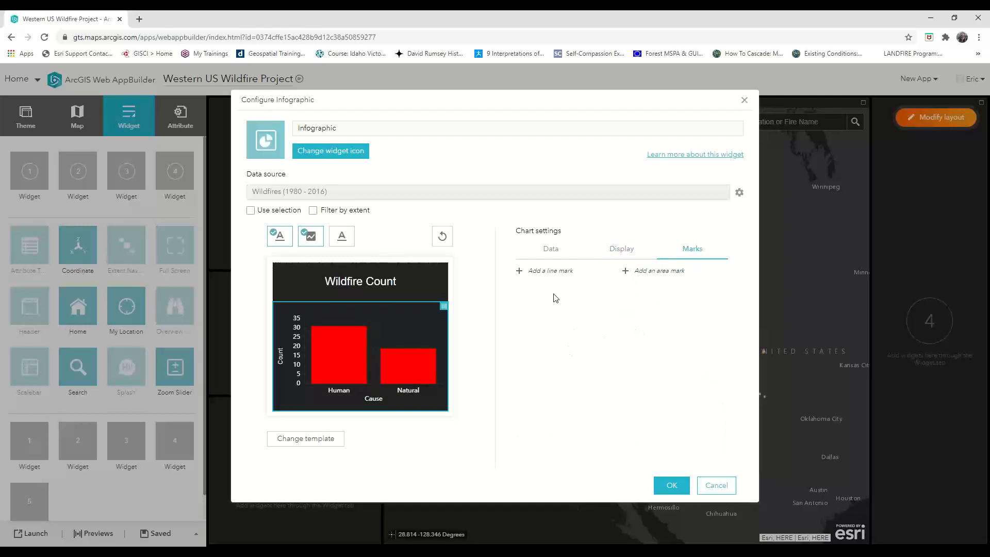
Step: Add a 1,000 reference line labelled '1k' with pink label and line colors
left_click(545, 271)
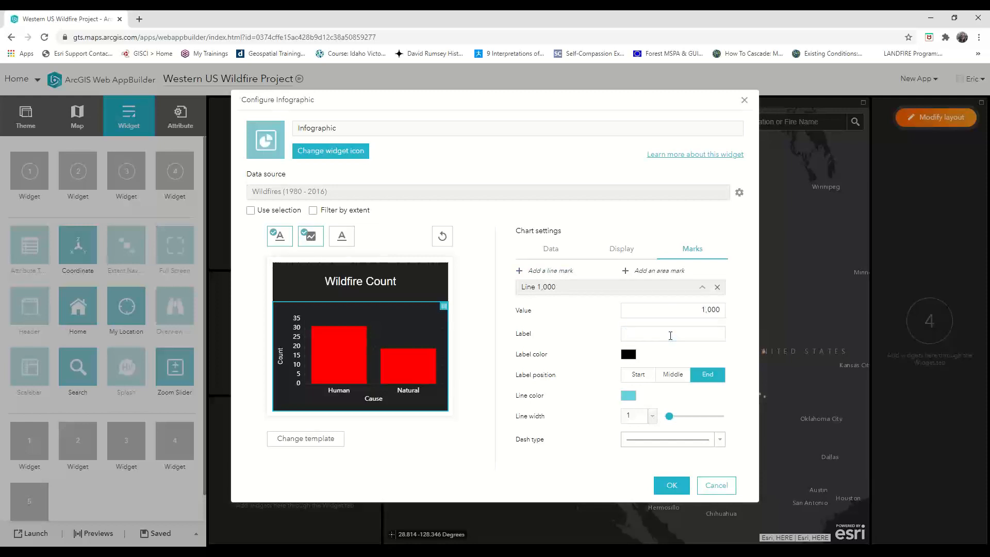
type("1k")
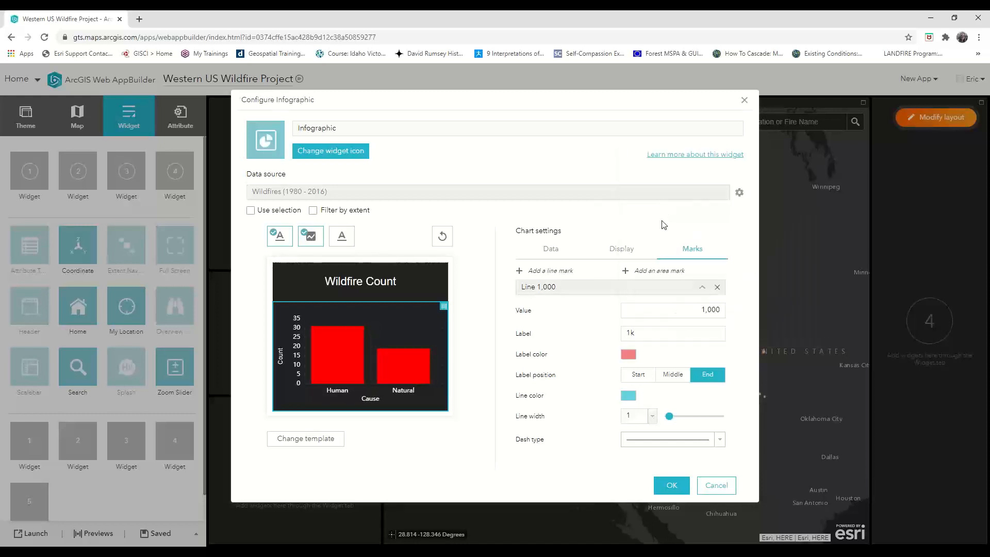
left_click(628, 354)
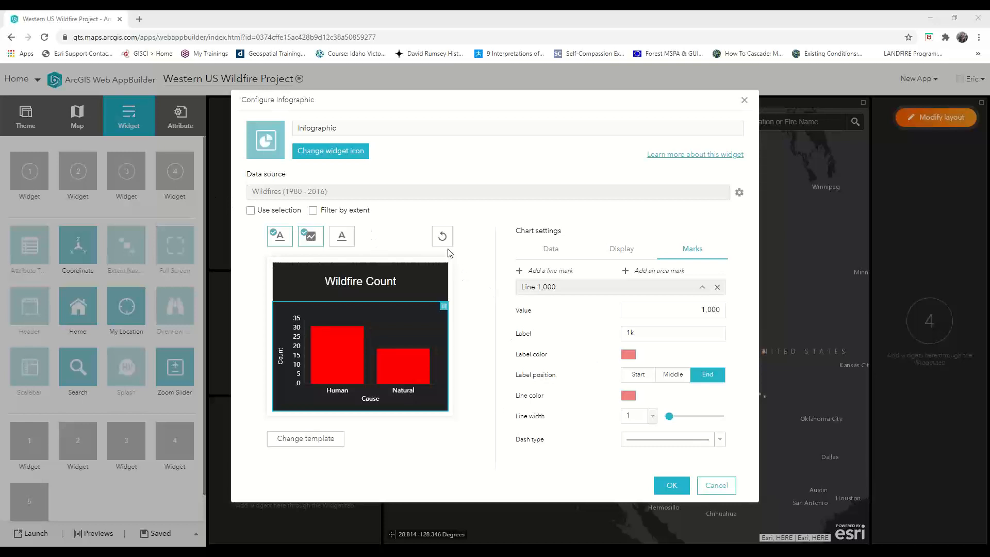
mouse_move(366, 210)
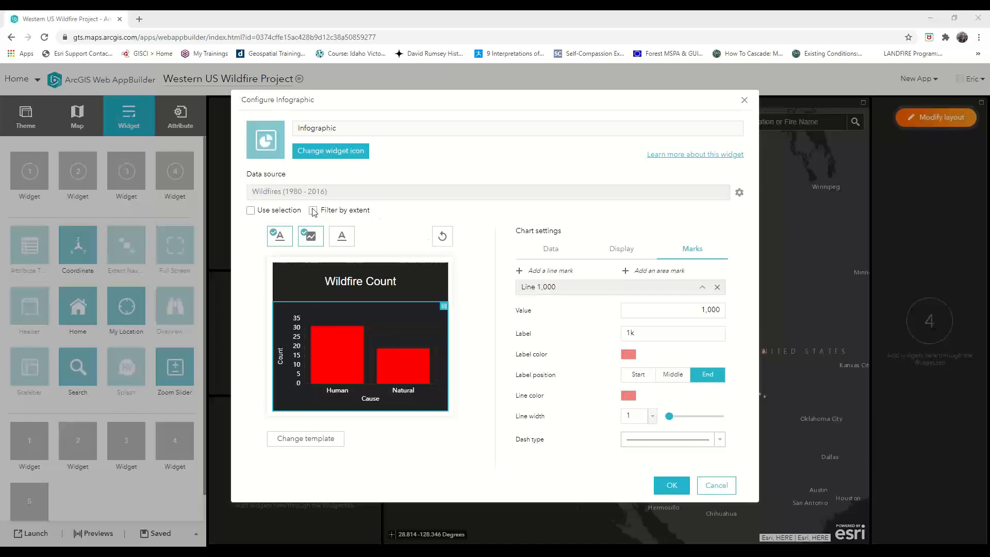
Step: Enable Filter by extent, apply the infographic settings, and reopen the widget's configuration
left_click(313, 210)
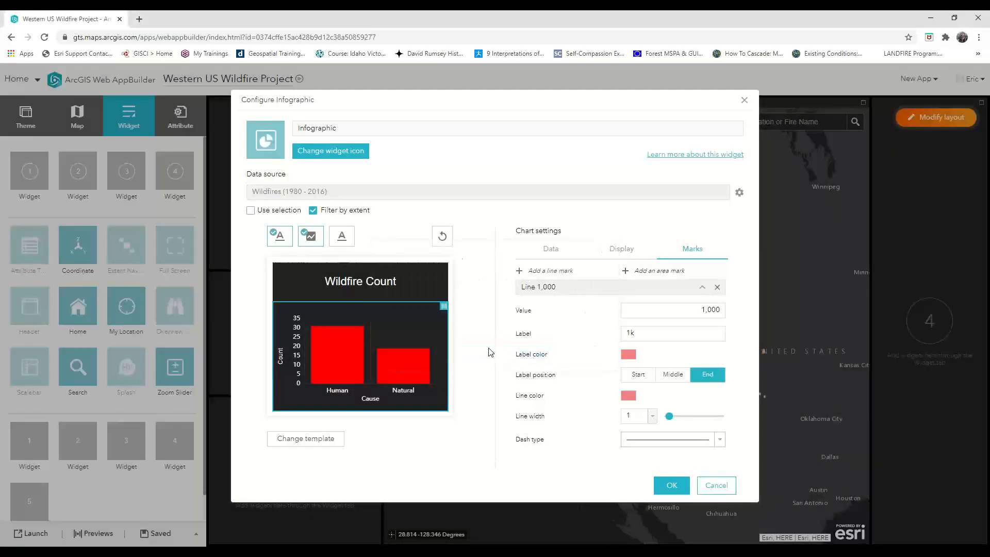
mouse_move(458, 256)
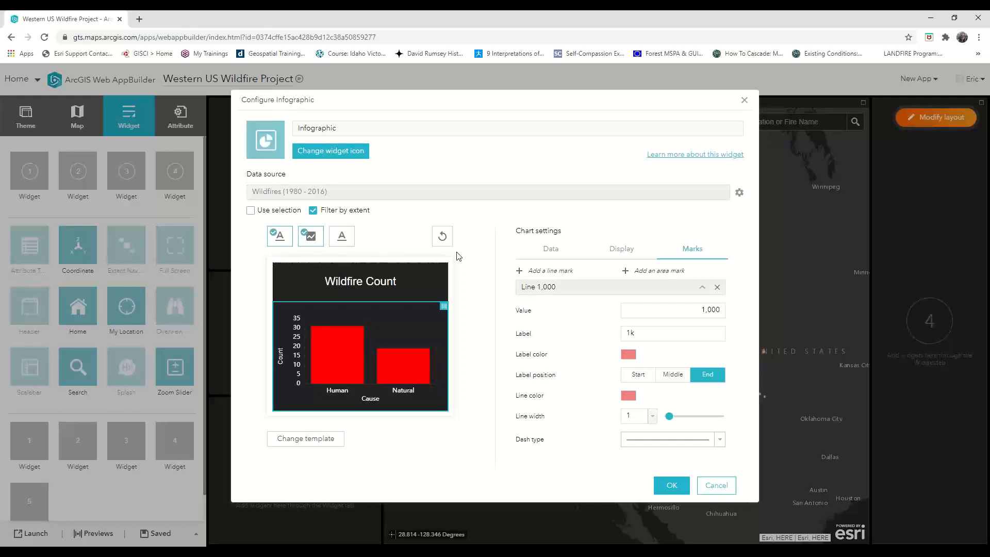
mouse_move(594, 398)
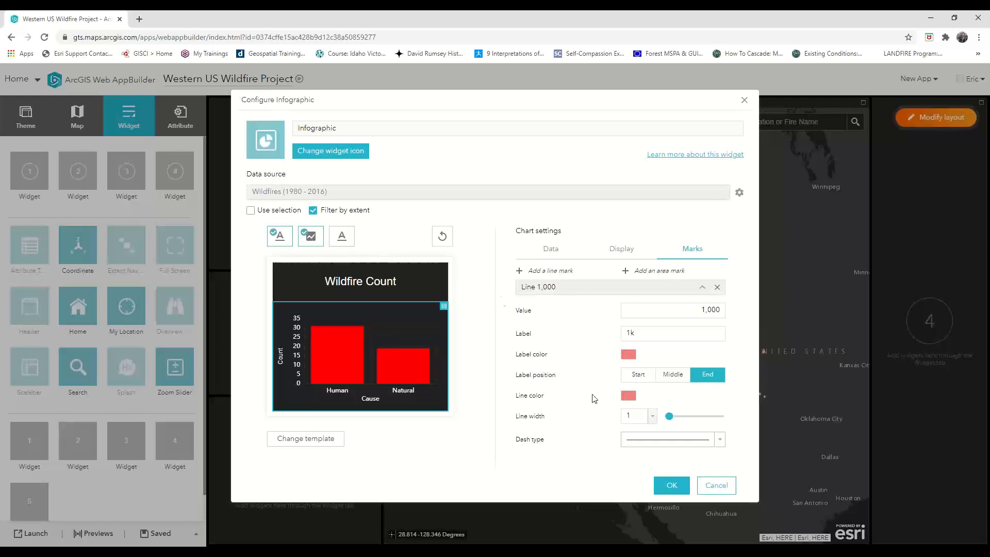
left_click(671, 485)
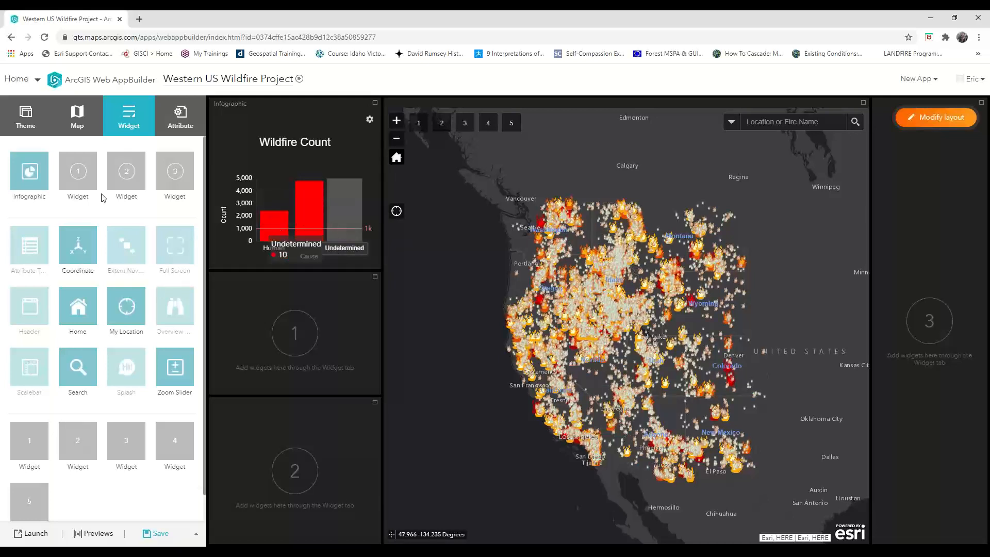
left_click(29, 172)
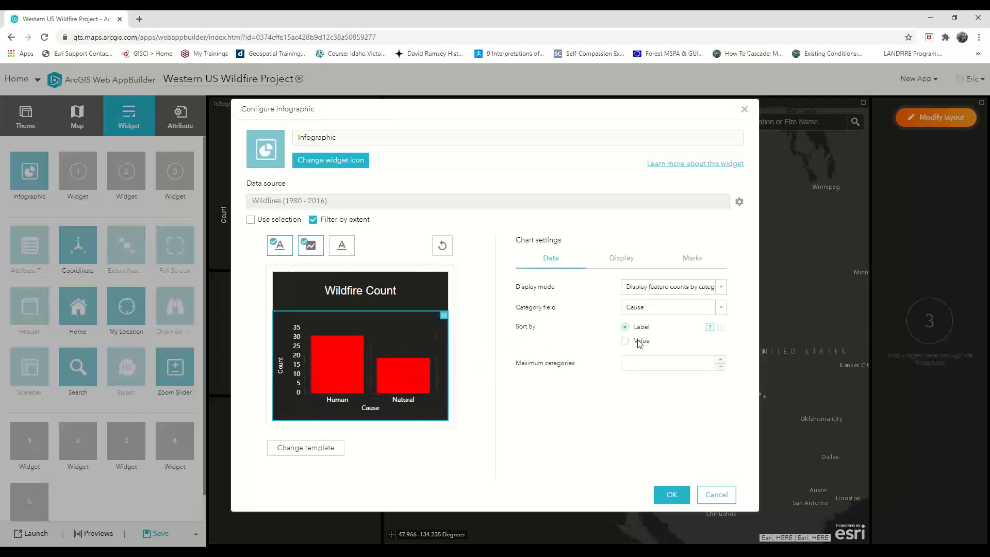
Step: Set Maximum categories to 2 and apply the change
type("2")
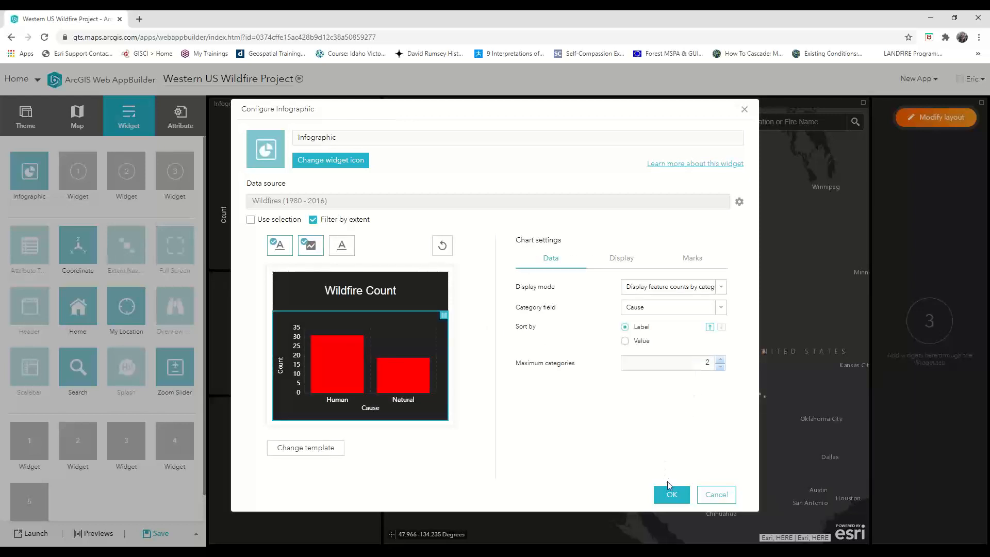
left_click(672, 495)
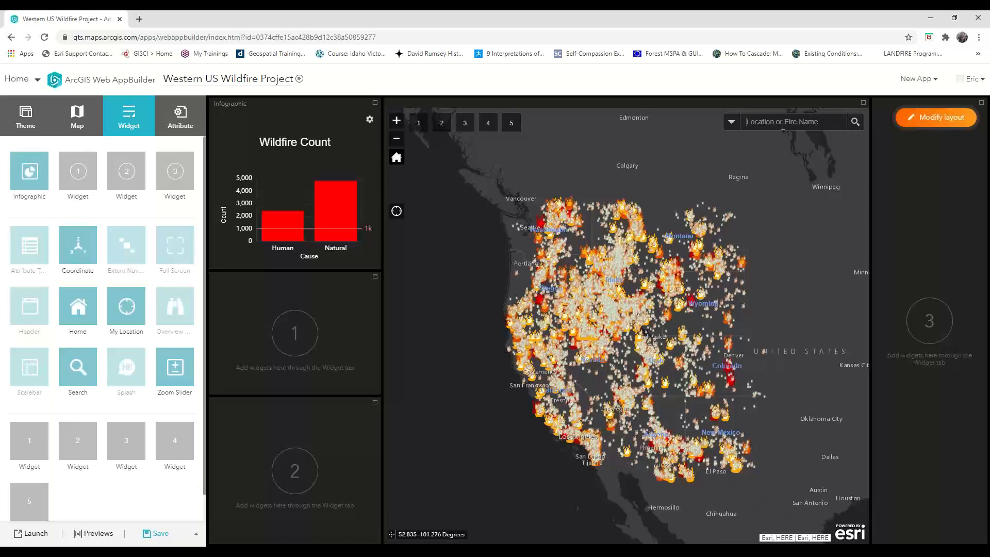
Step: Zoom the map to Redding, CA, USA and open the CLOVER fire's popup
type("Redding, CA, USA")
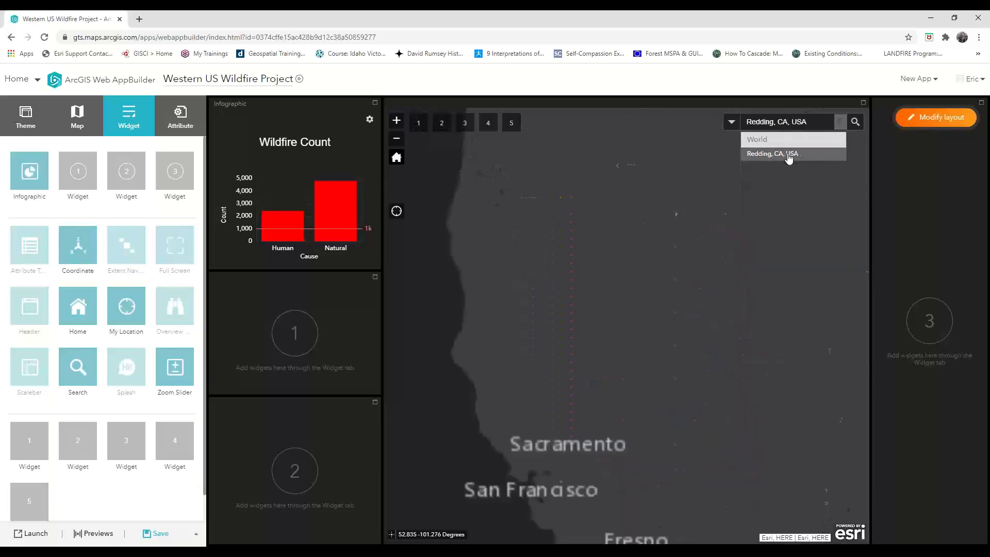
left_click(787, 154)
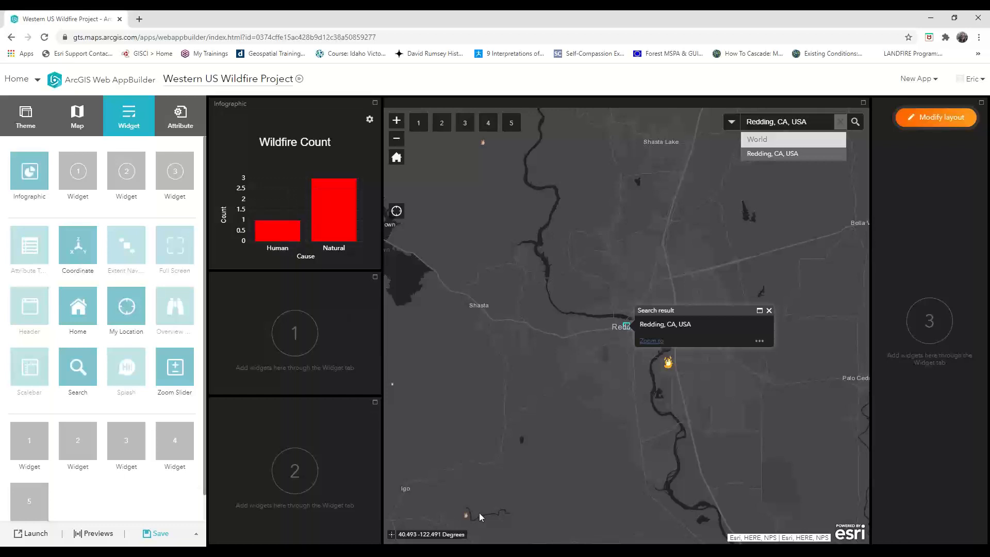
left_click(464, 510)
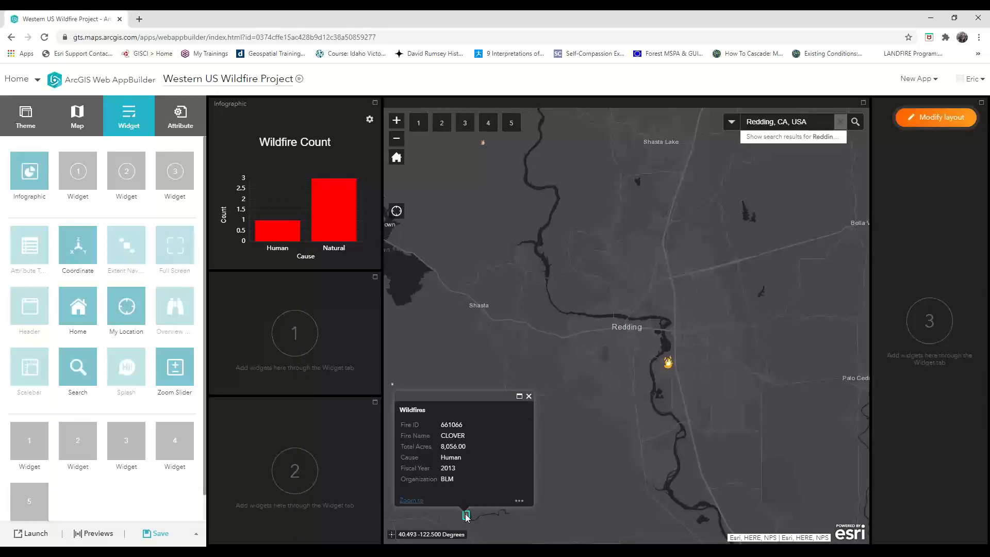